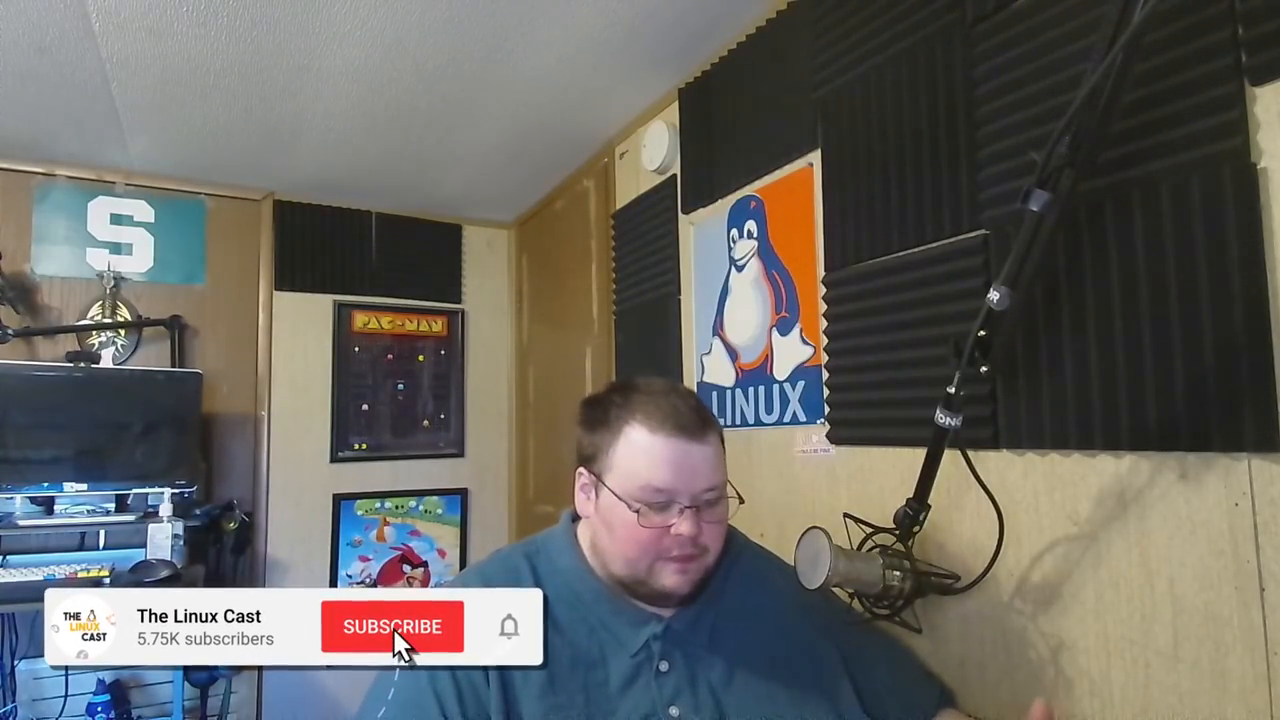
pyautogui.click(392, 627)
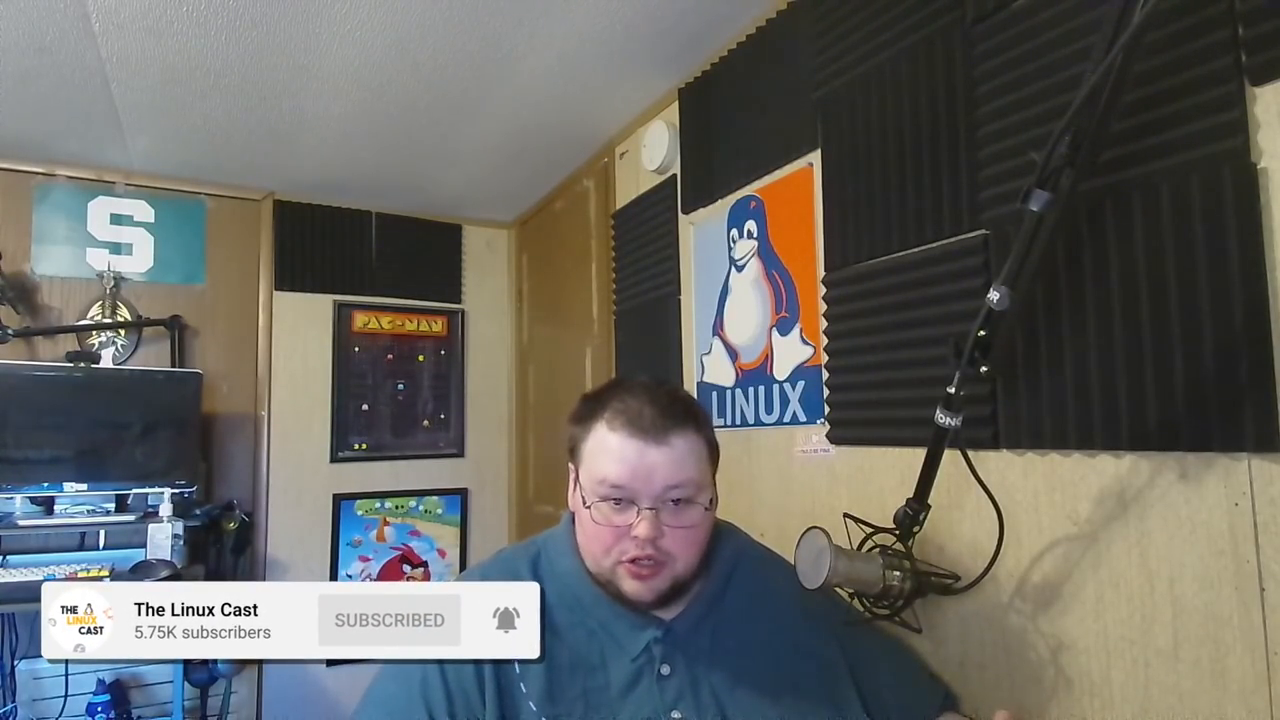